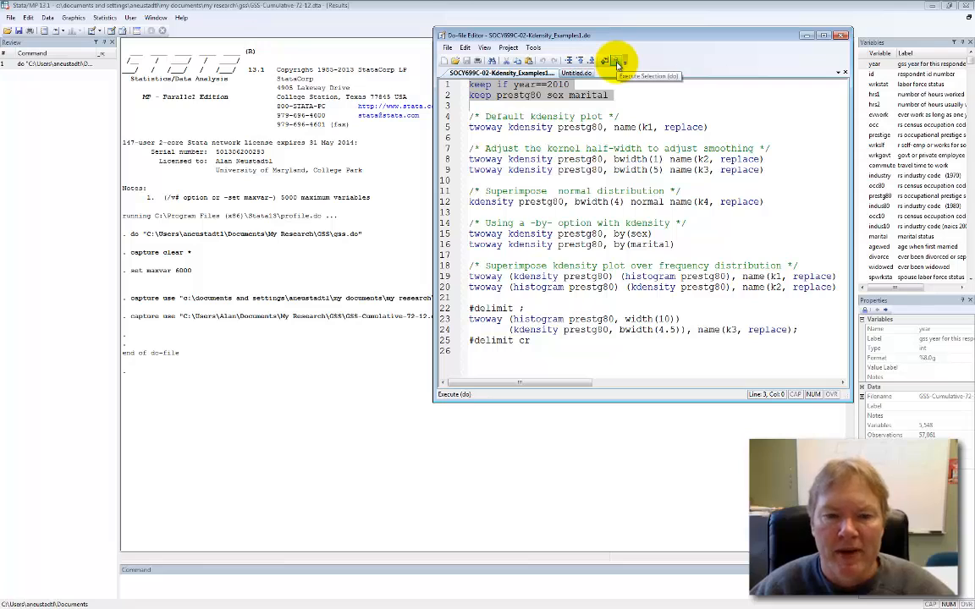
Step: Run do-file lines 1–2, keeping only 2010 cases and prestg80, sex and marital
click(616, 60)
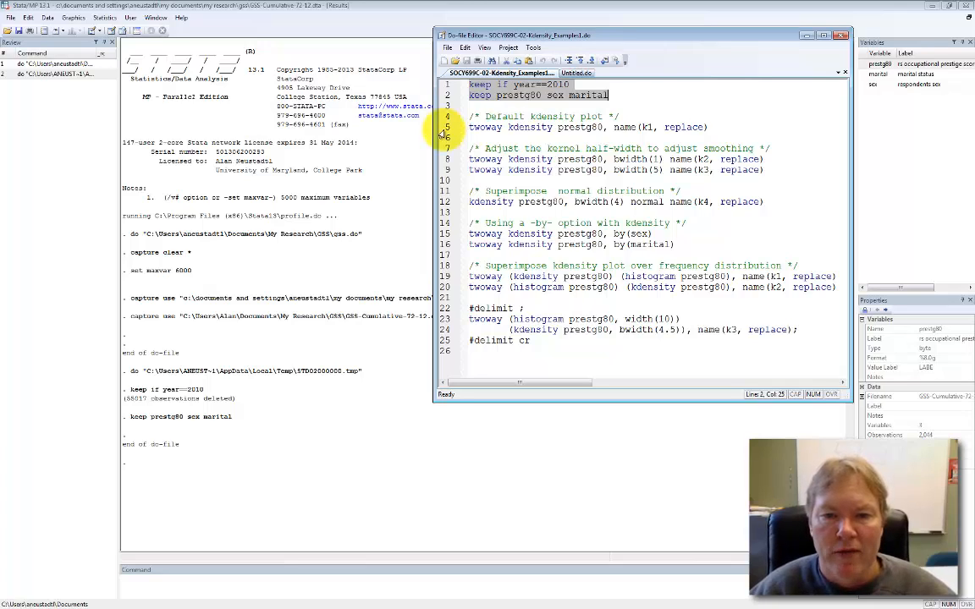
Step: Run line 5, 'twoway kdensity prestg80, name(k1, replace)', to draw graph k1
click(618, 60)
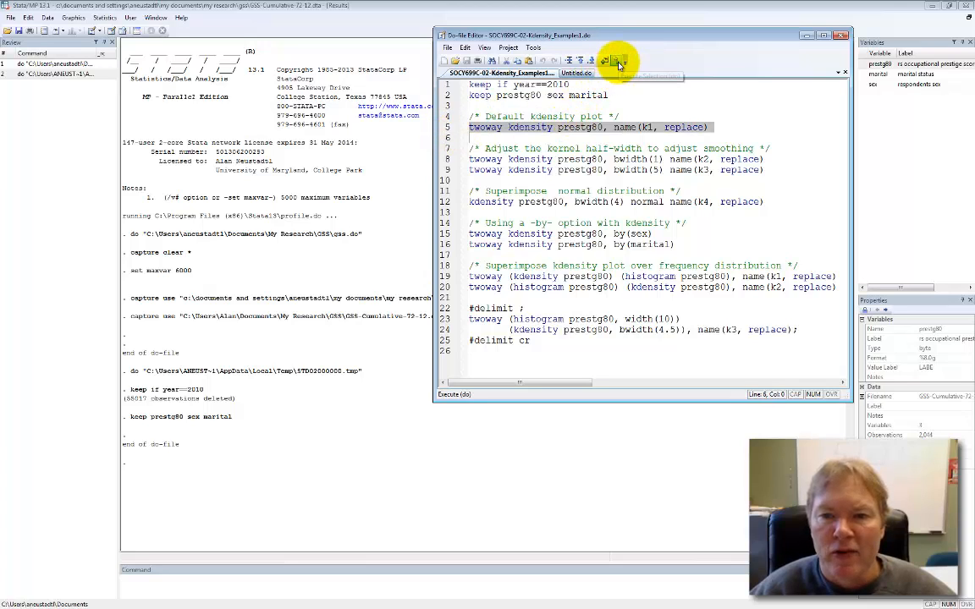
click(604, 60)
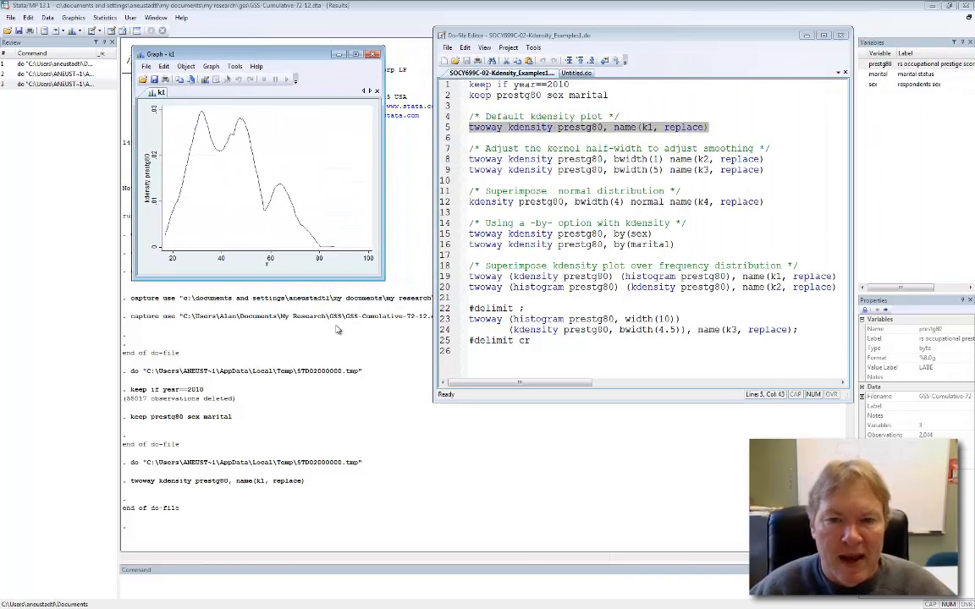
mouse_move(276, 446)
text(histogram pr)
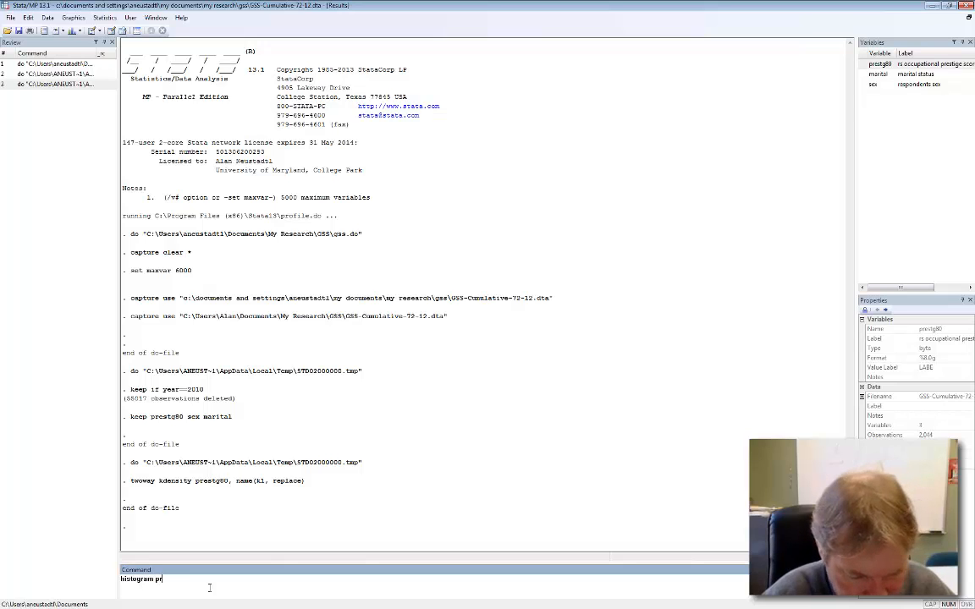
Step: Run 'histogram prestg80' from the Command window, producing a 32-bin histogram
key(Return)
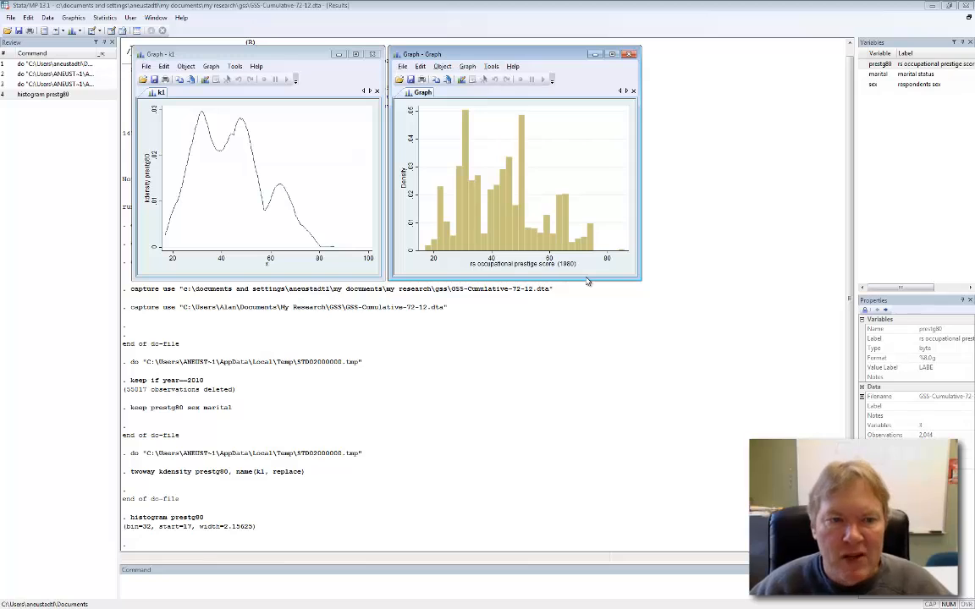
Step: Close the histogram graph window, leaving only the k1 density graph open
click(631, 54)
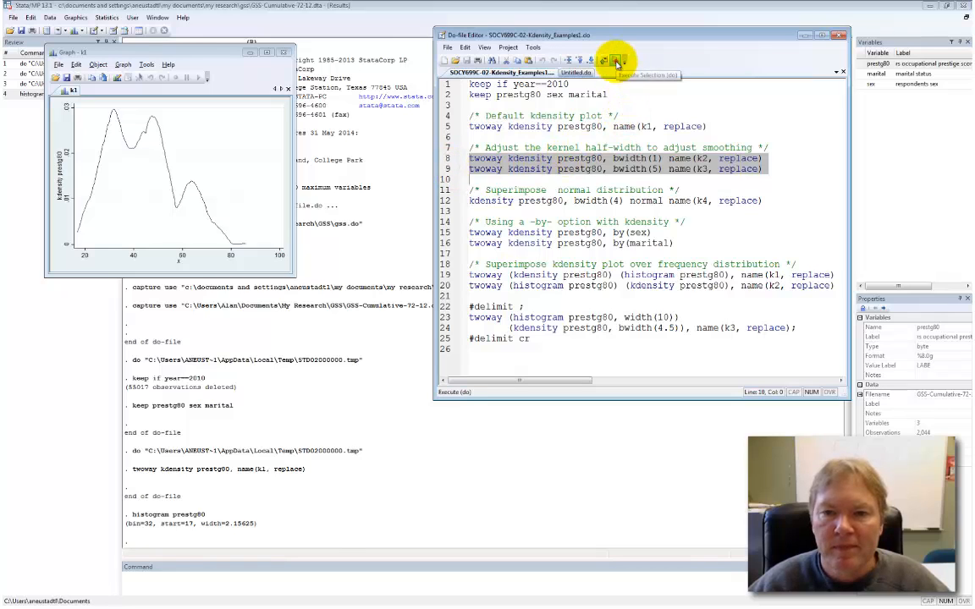
click(616, 60)
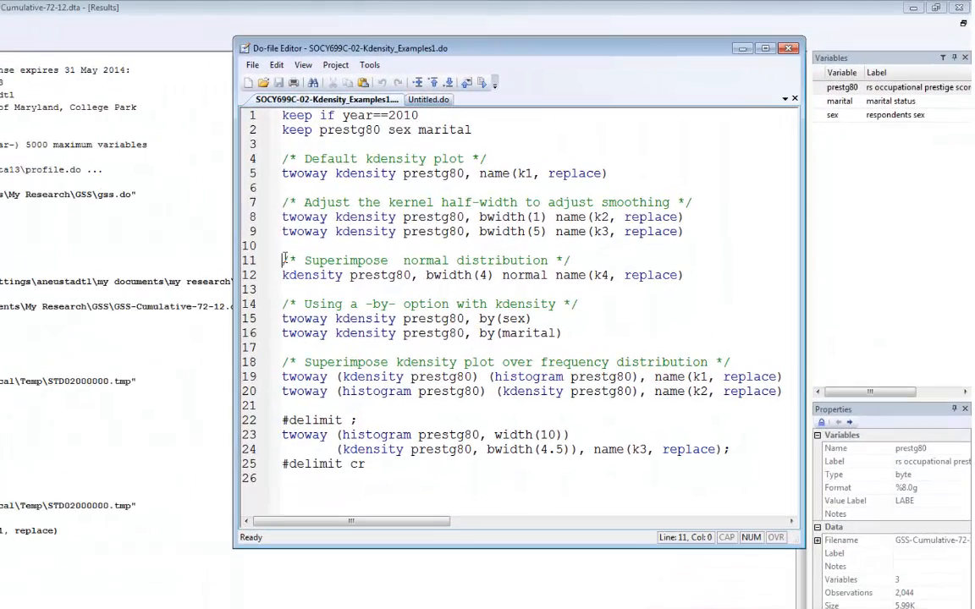
Step: Select line 12, the kdensity command with normal overlay and name(k4, replace)
double_click(523, 275)
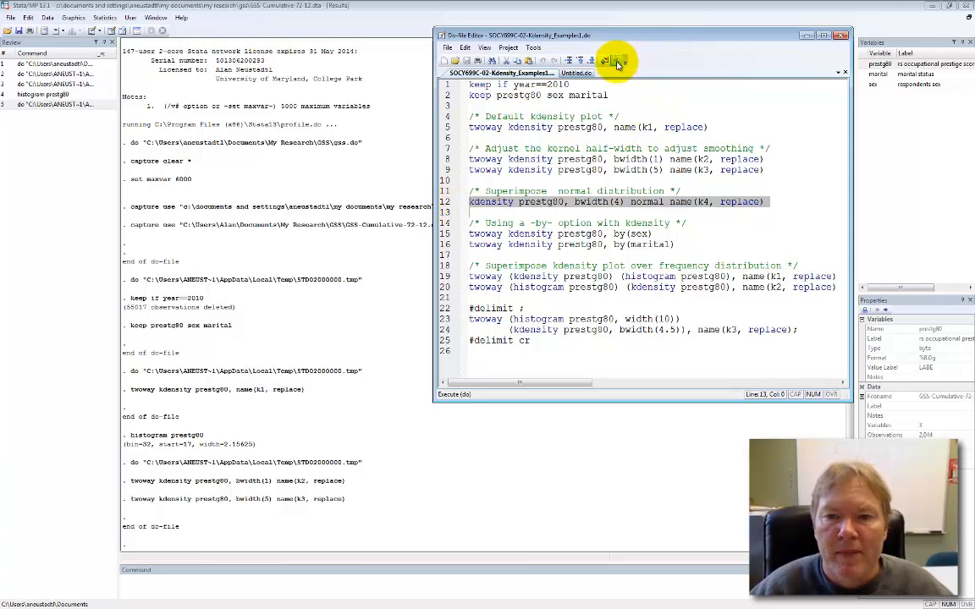
Step: Execute line 12 to draw the bwidth(4) density with normal overlay as k4
click(617, 61)
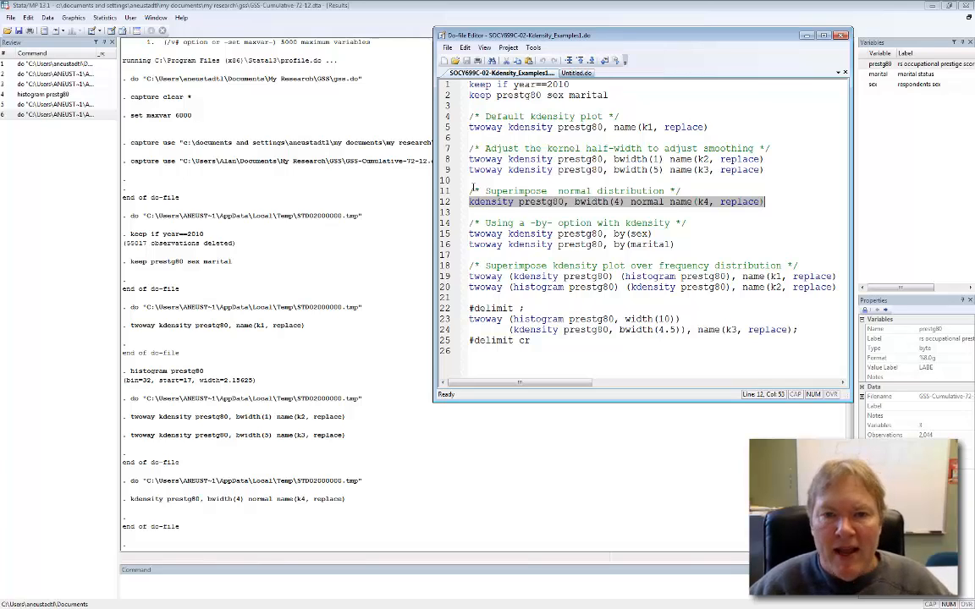
Step: Switch to the blank Untitled.do tab in the Do-file Editor
click(574, 72)
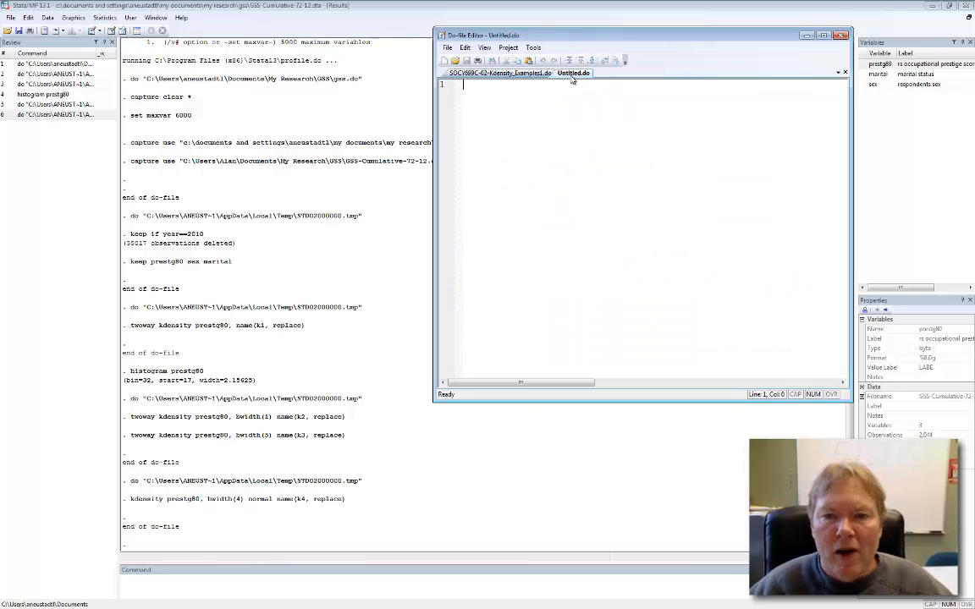
click(455, 60)
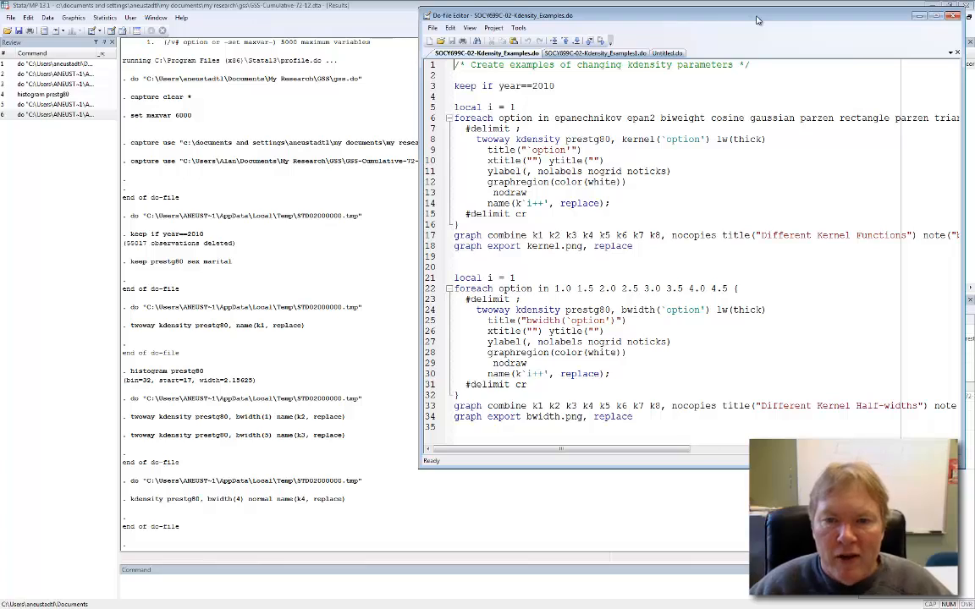
Step: Select and execute the two foreach loops comparing kernel functions and half-widths
double_click(587, 118)
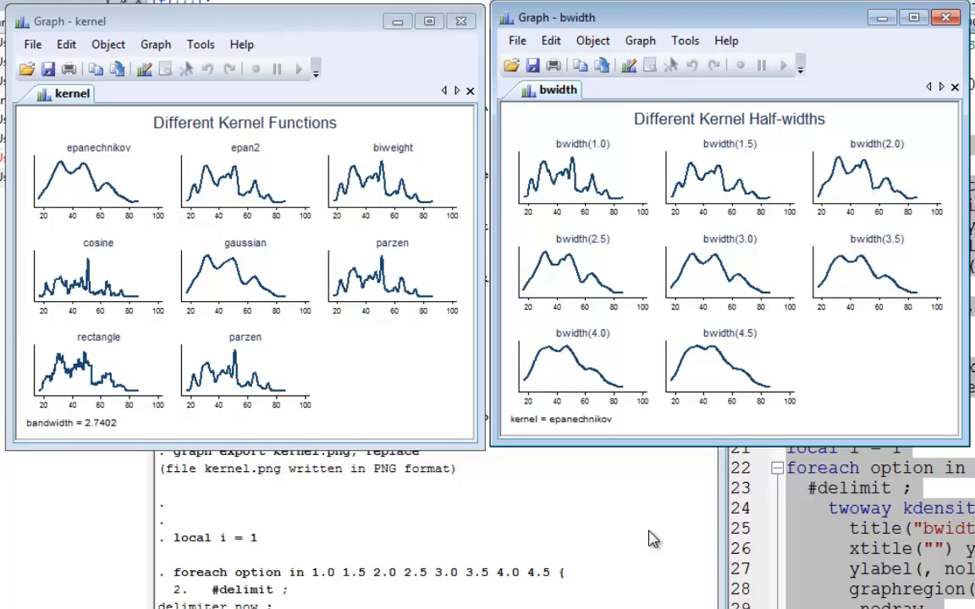
Step: Review the kernel and bwidth combined graphs, then close the bwidth graph window
click(98, 180)
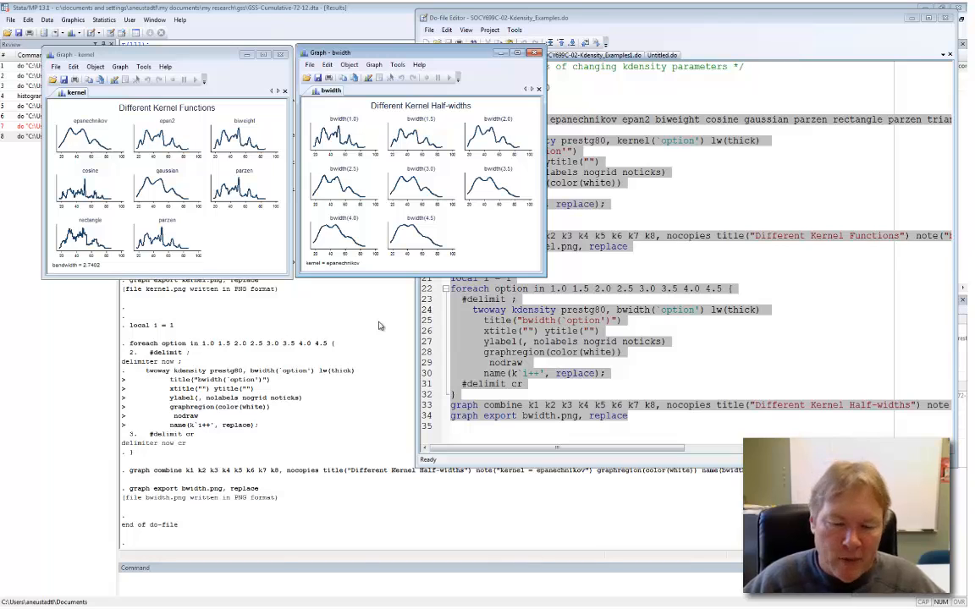
mouse_move(492, 134)
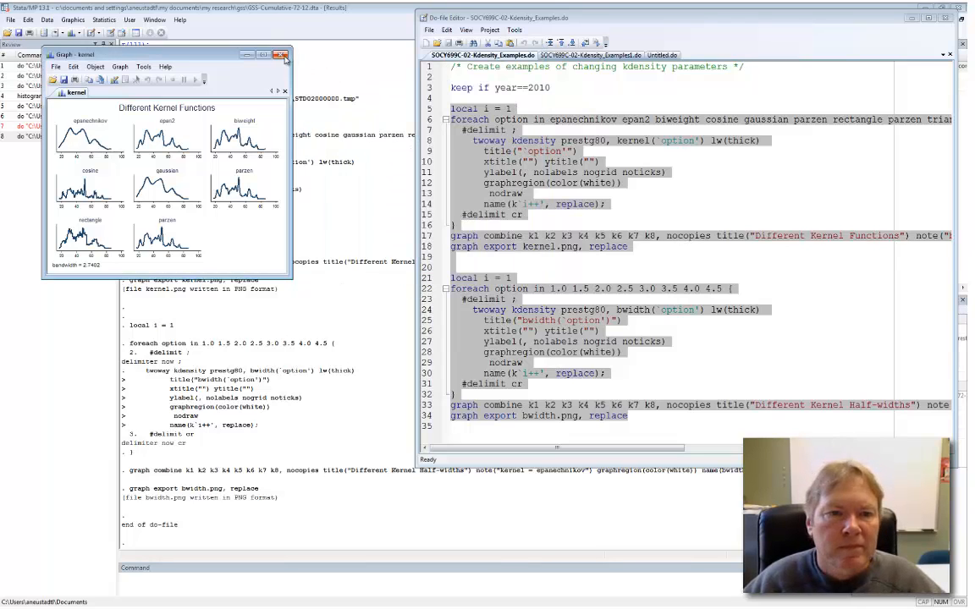
Step: Close the kernel graph and run line 15, plotting prestige density by sex
click(282, 54)
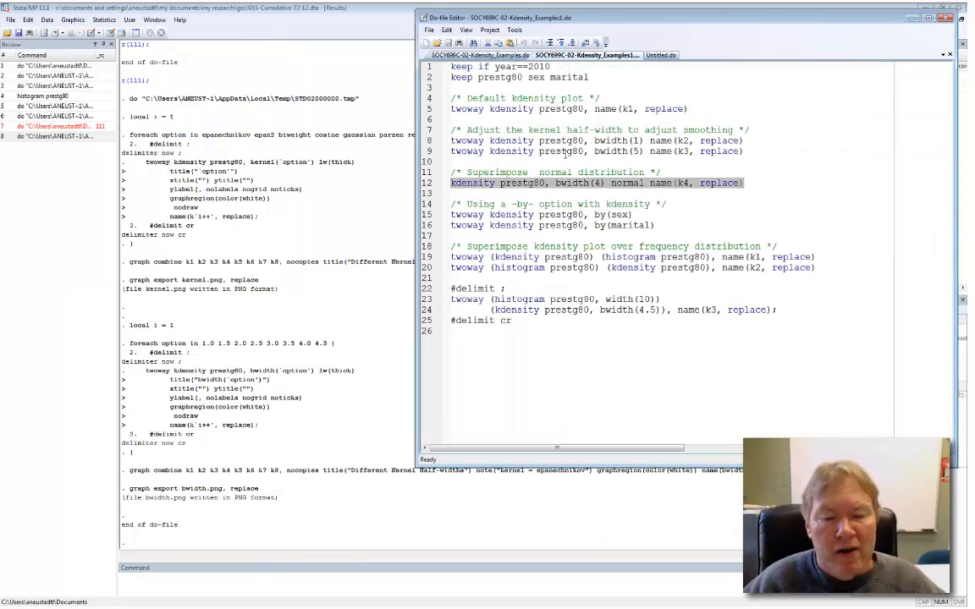
mouse_move(502, 213)
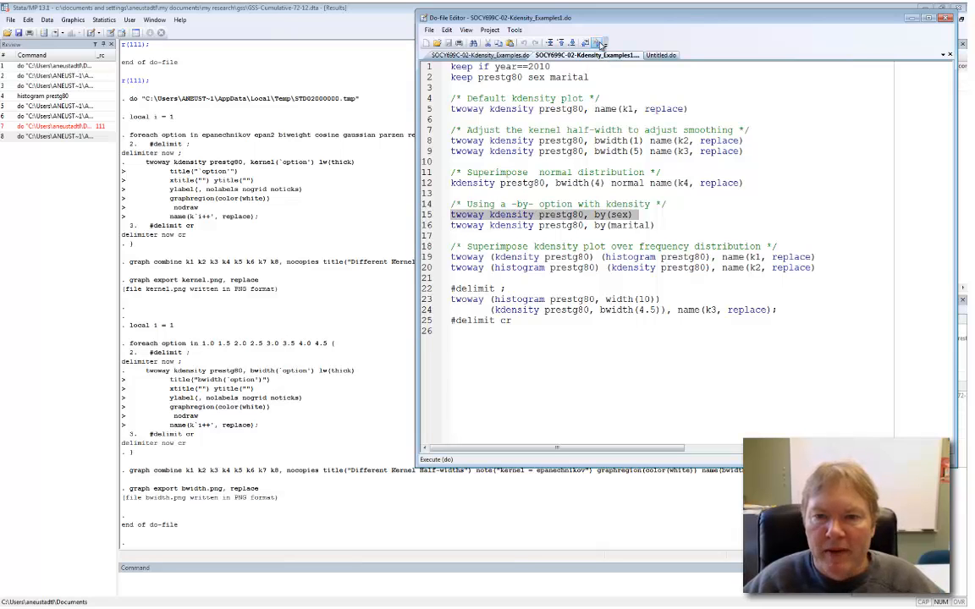
click(599, 43)
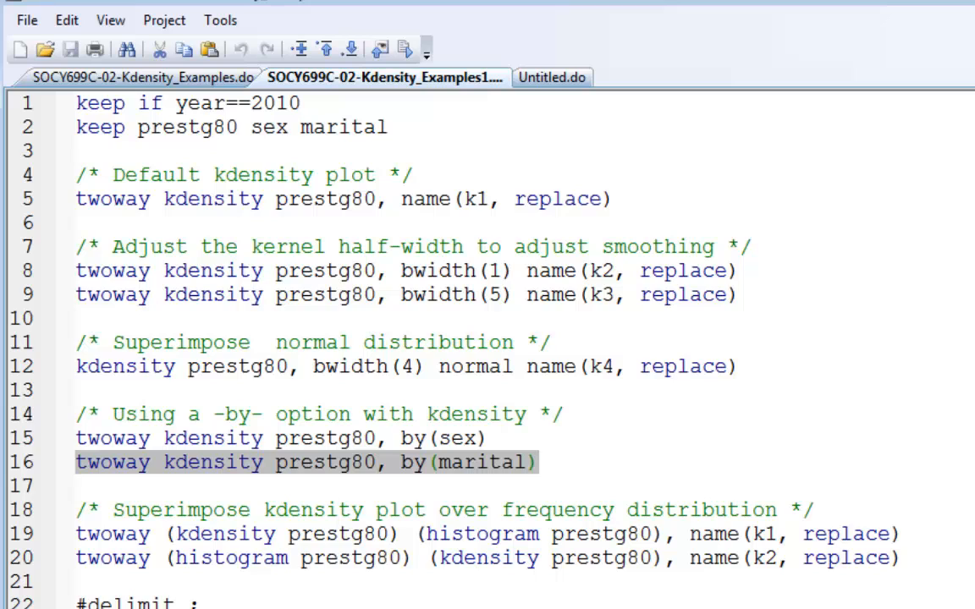
Step: Run the twoway kdensity prestg80, by(marital) line to plot prestige density per marital status
click(535, 462)
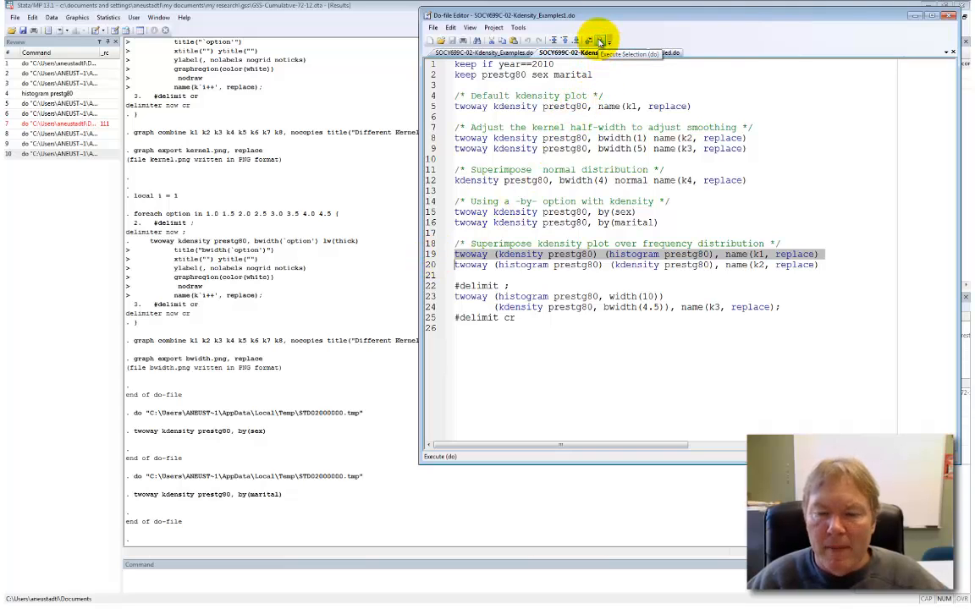
click(599, 41)
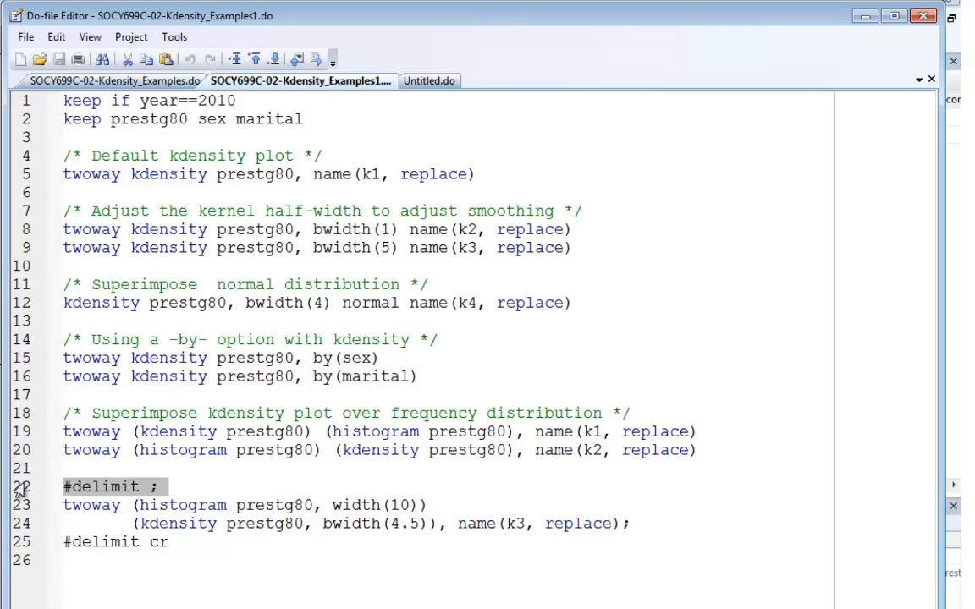
click(63, 506)
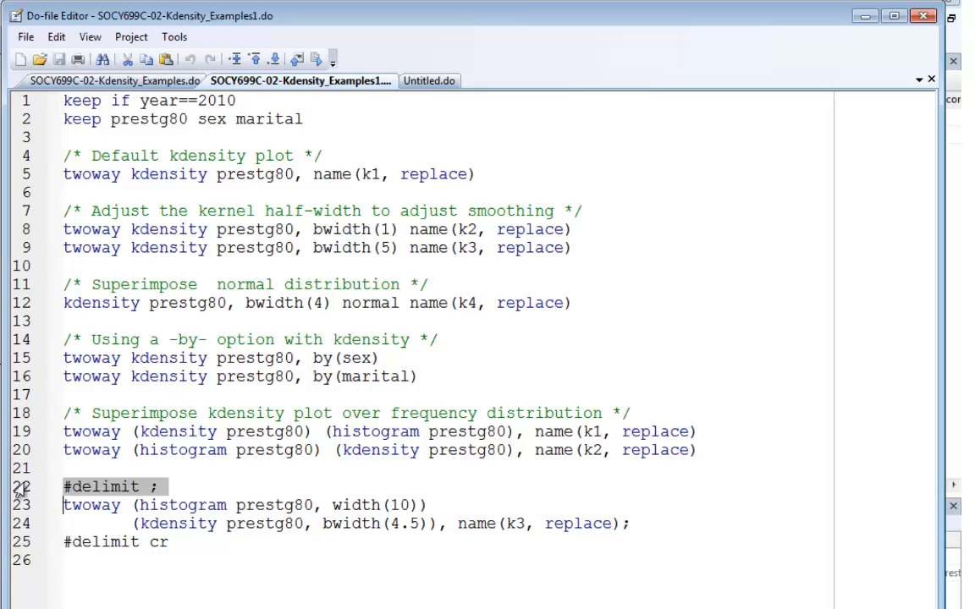